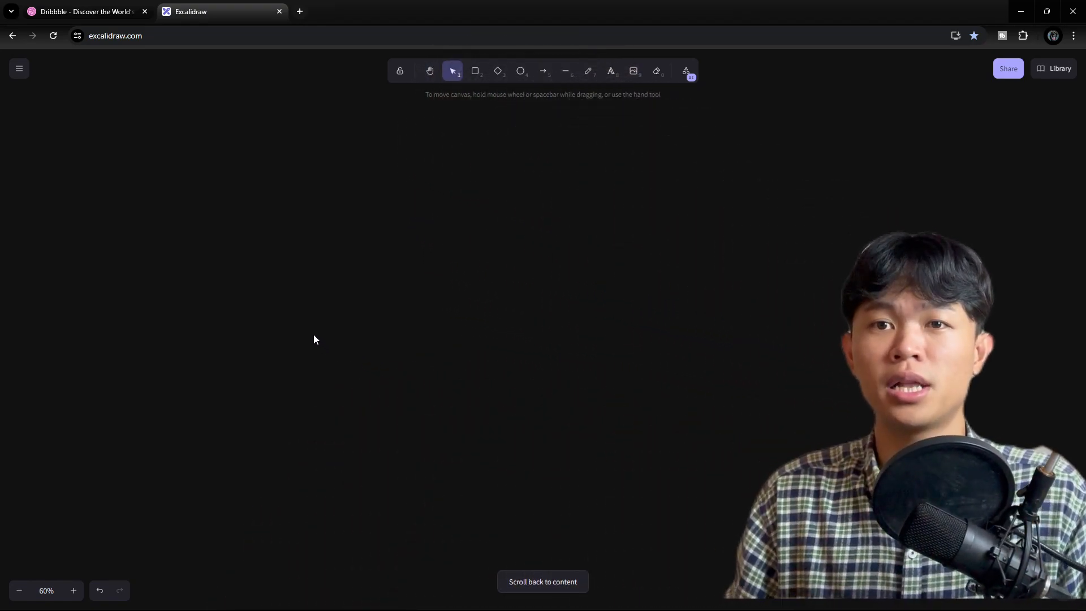
# Scroll back to the content to reveal the Display information and Event notes.
pyautogui.click(542, 581)
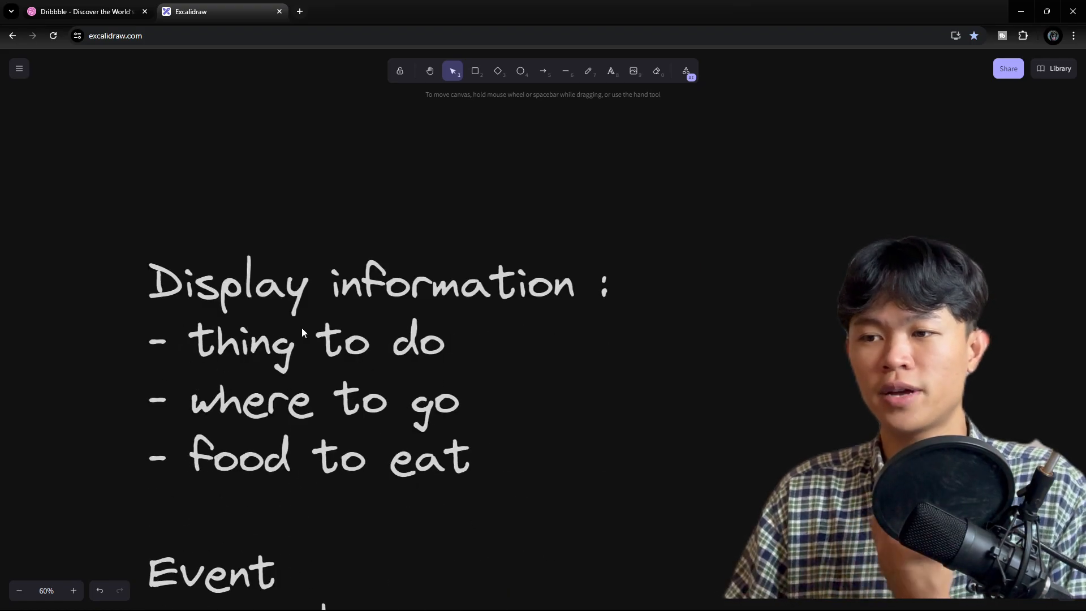
pyautogui.scroll(-3)
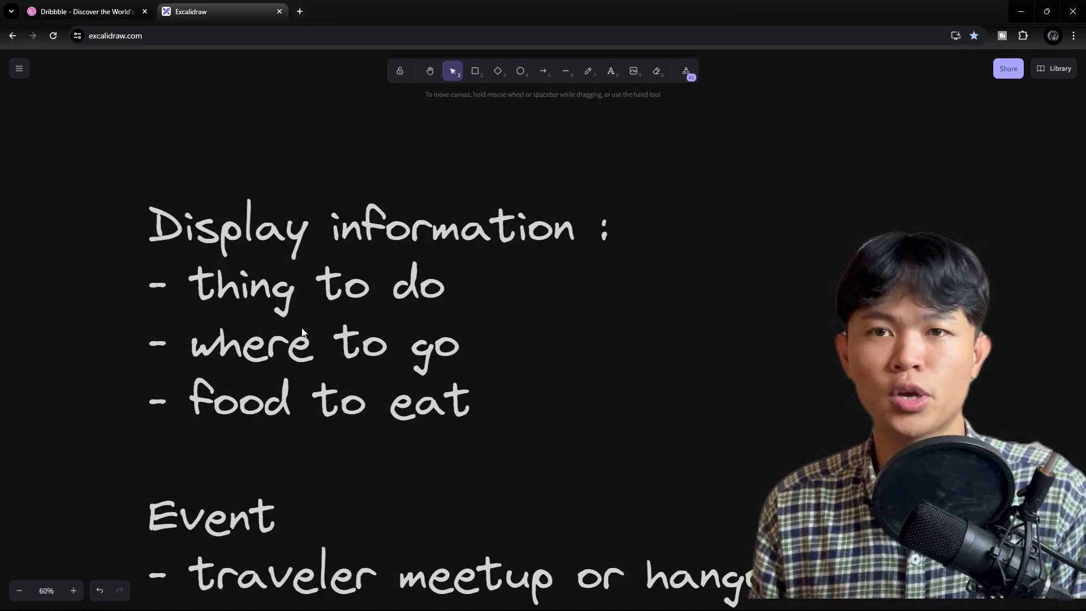
pyautogui.moveTo(405, 205)
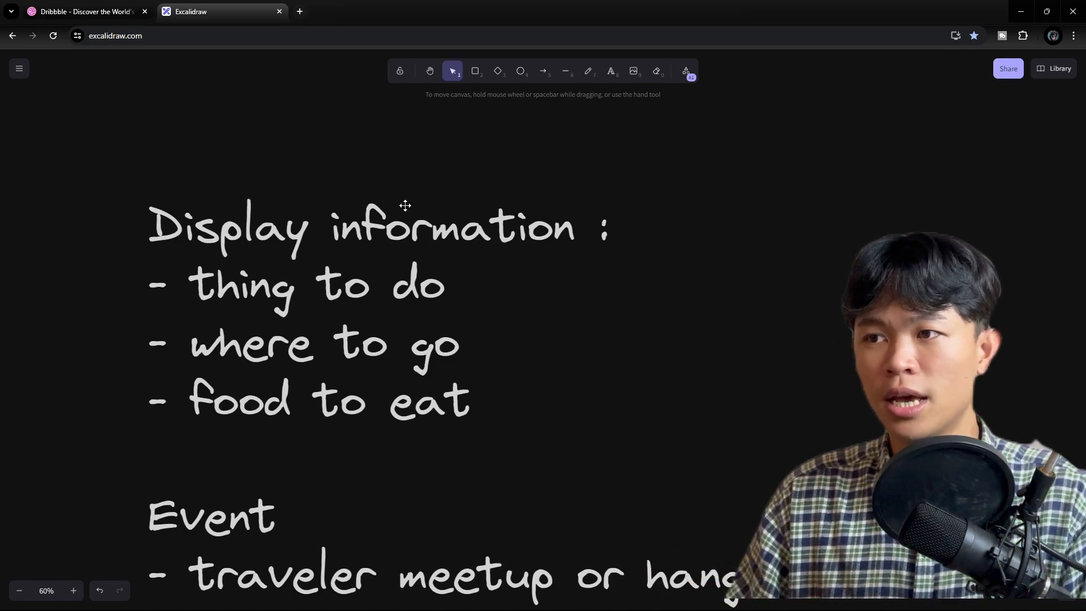
pyautogui.doubleClick(308, 225)
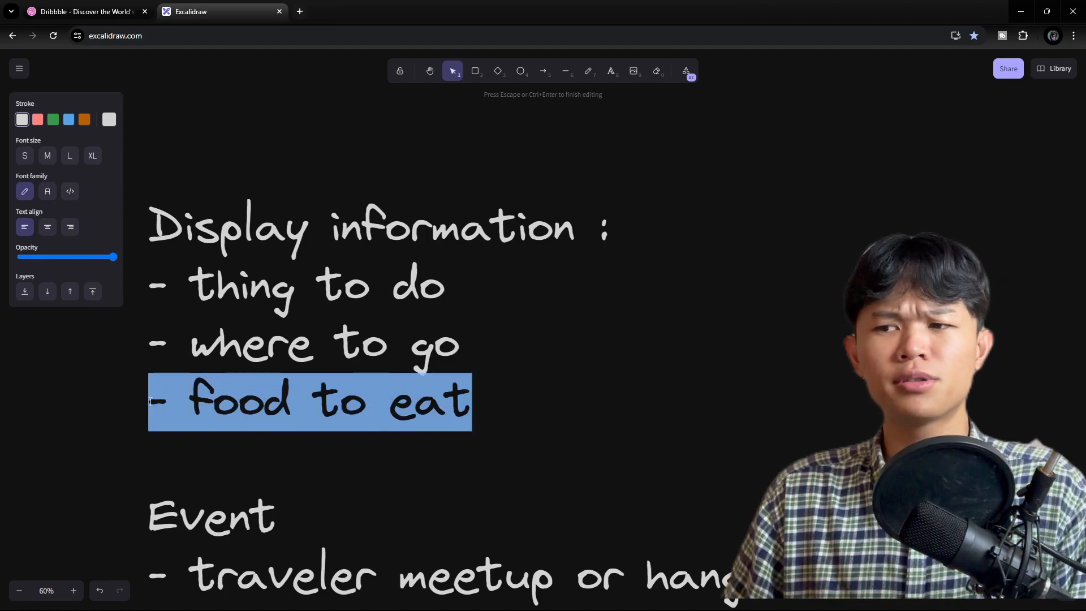
pyautogui.click(559, 338)
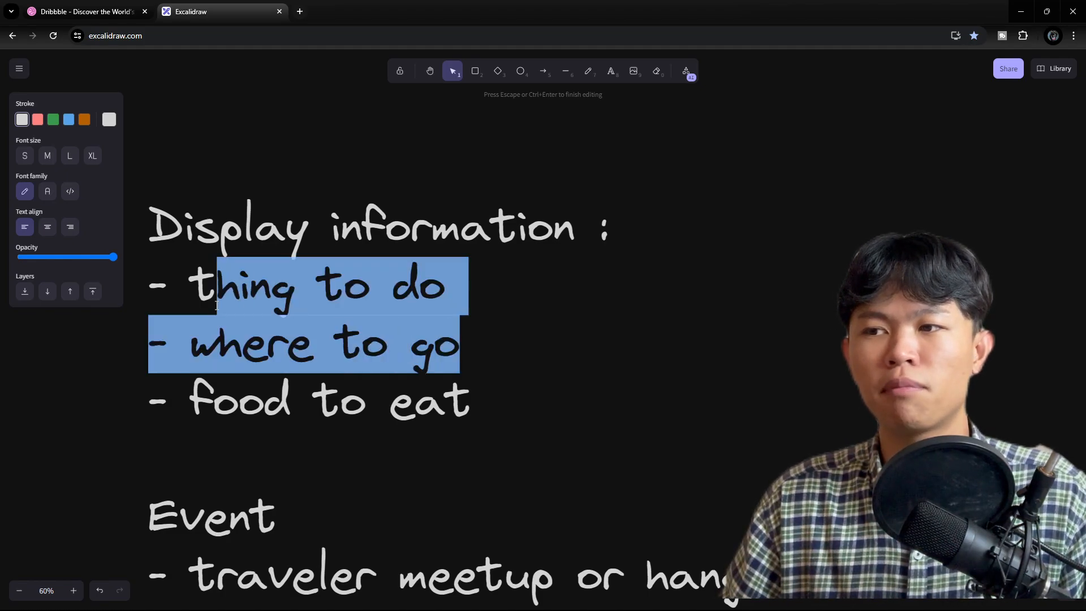
pyautogui.moveTo(145, 309)
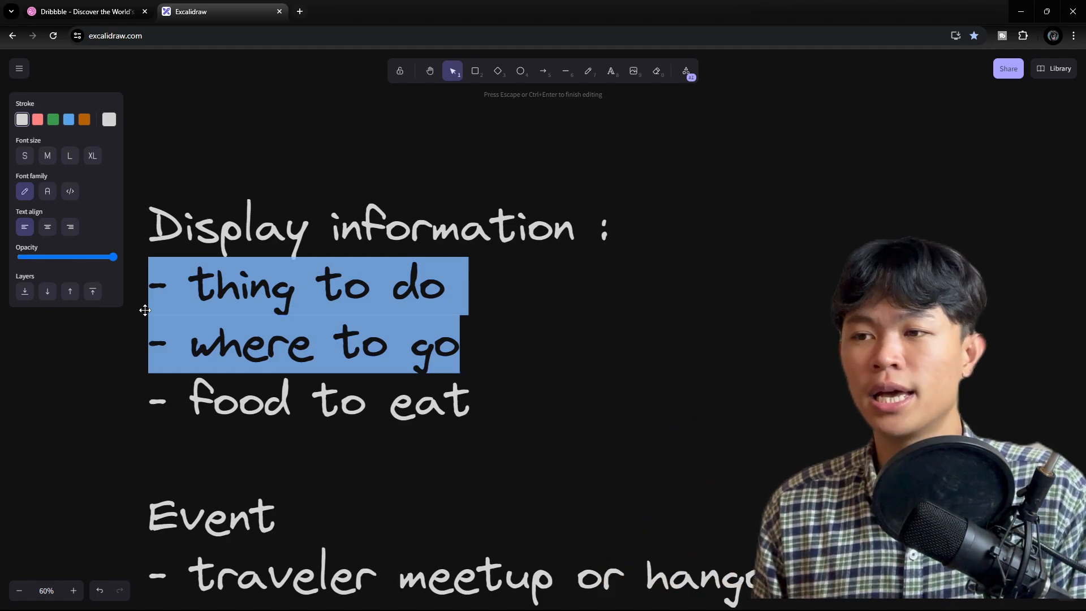
pyautogui.click(478, 401)
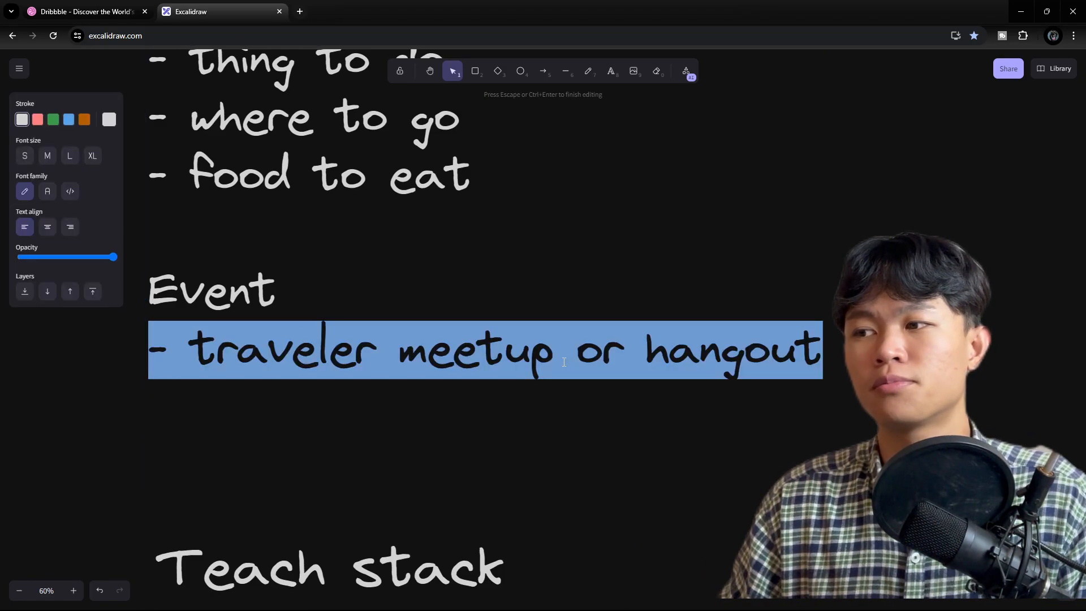
pyautogui.click(451, 388)
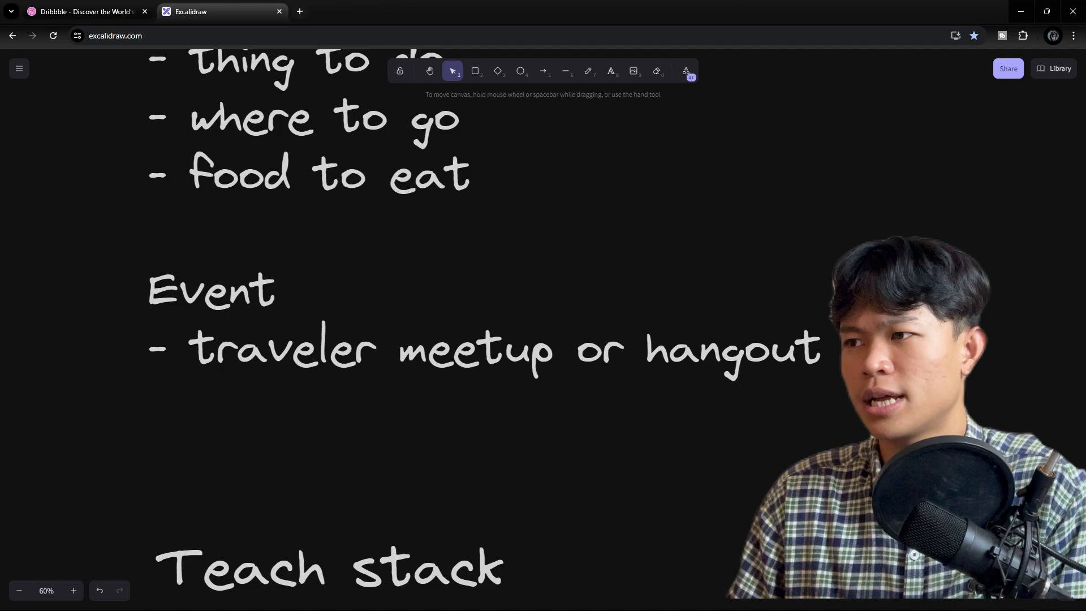
pyautogui.scroll(3)
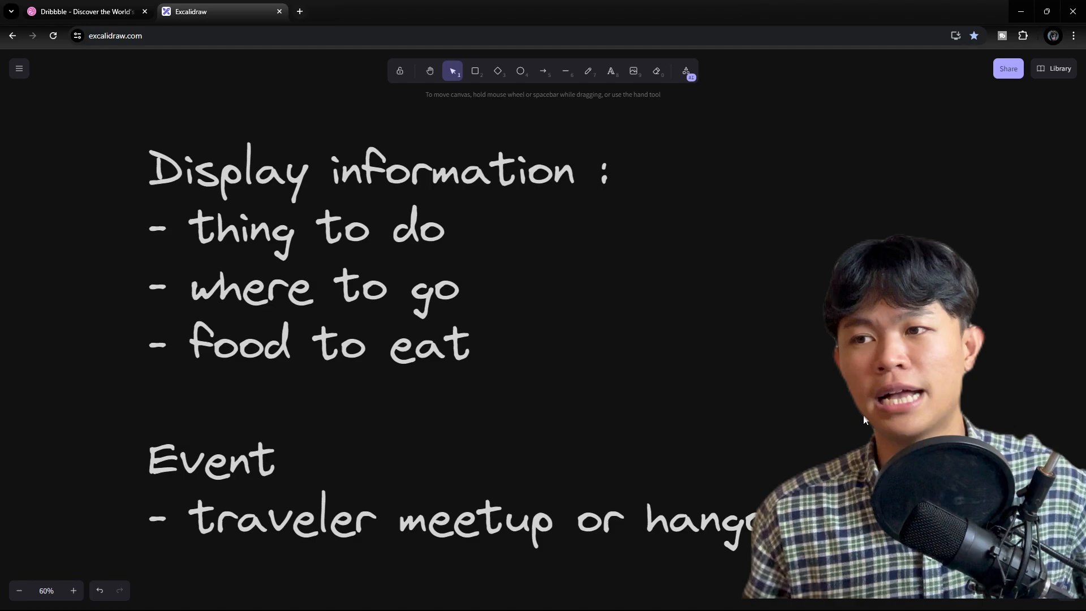
pyautogui.doubleClick(308, 229)
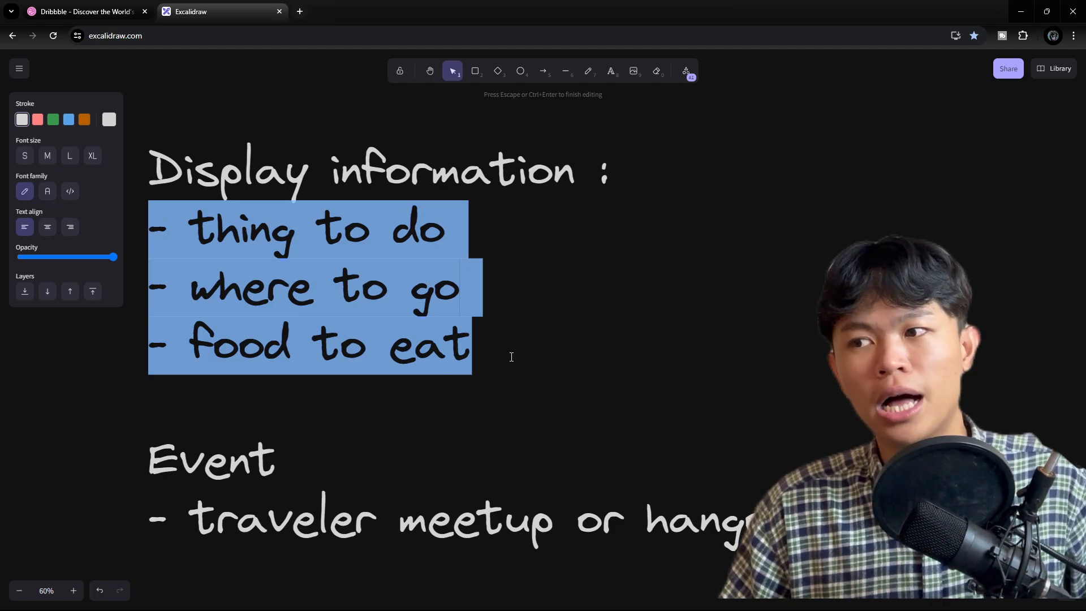
# Finish the display information notes and start editing the 'Teach stack' heading.
pyautogui.click(578, 402)
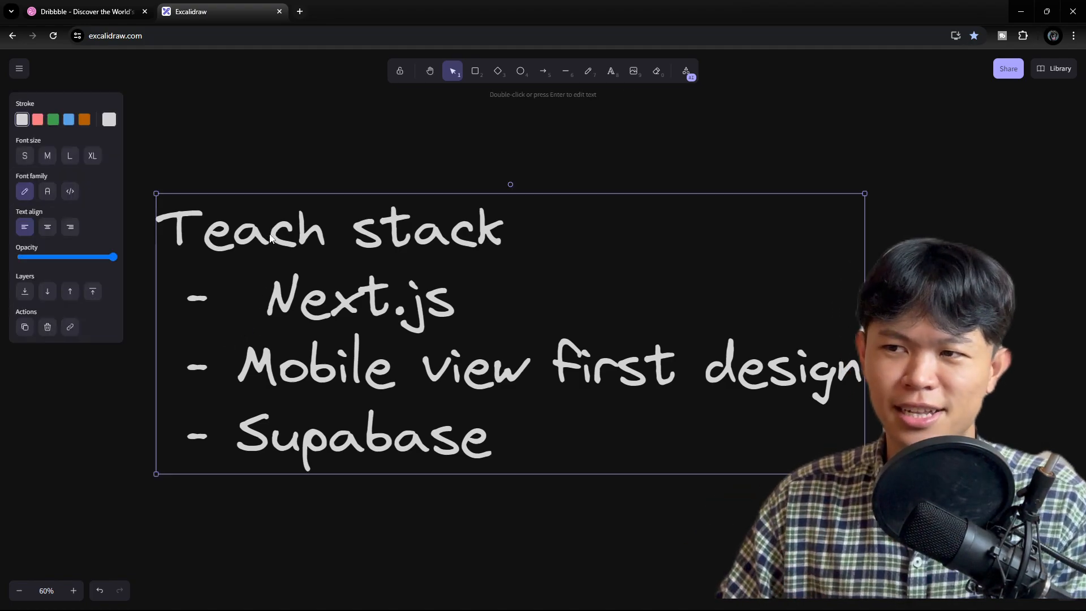
pyautogui.doubleClick(270, 229)
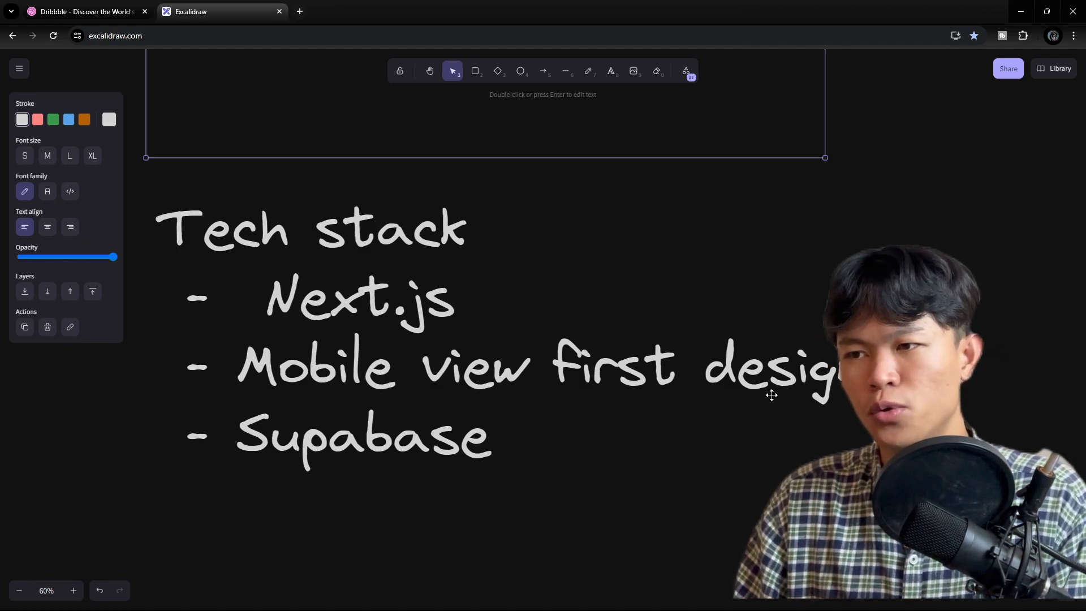
pyautogui.moveTo(457, 395)
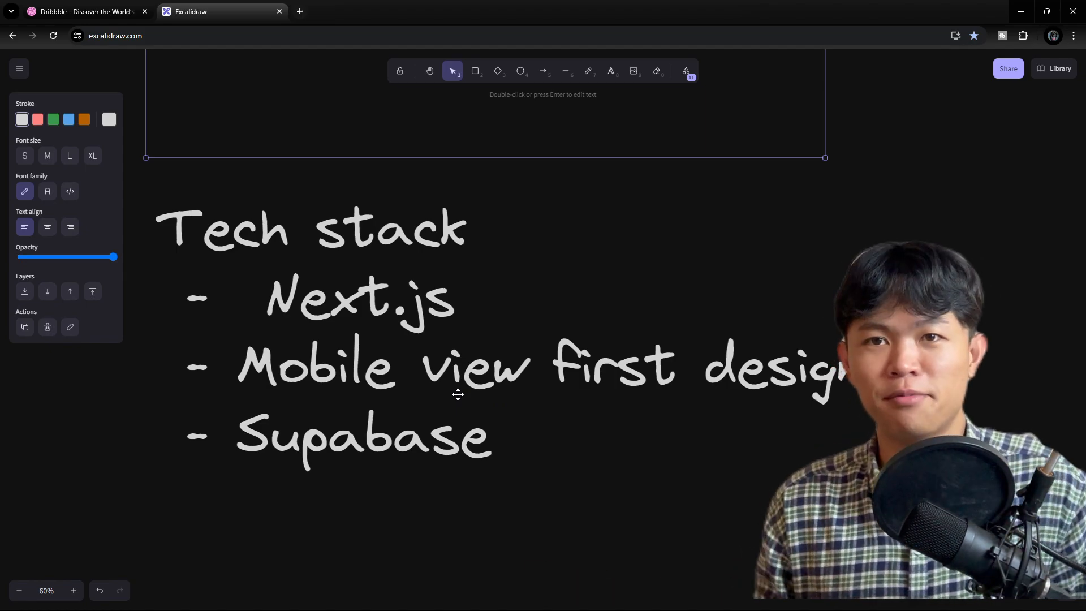
pyautogui.click(83, 11)
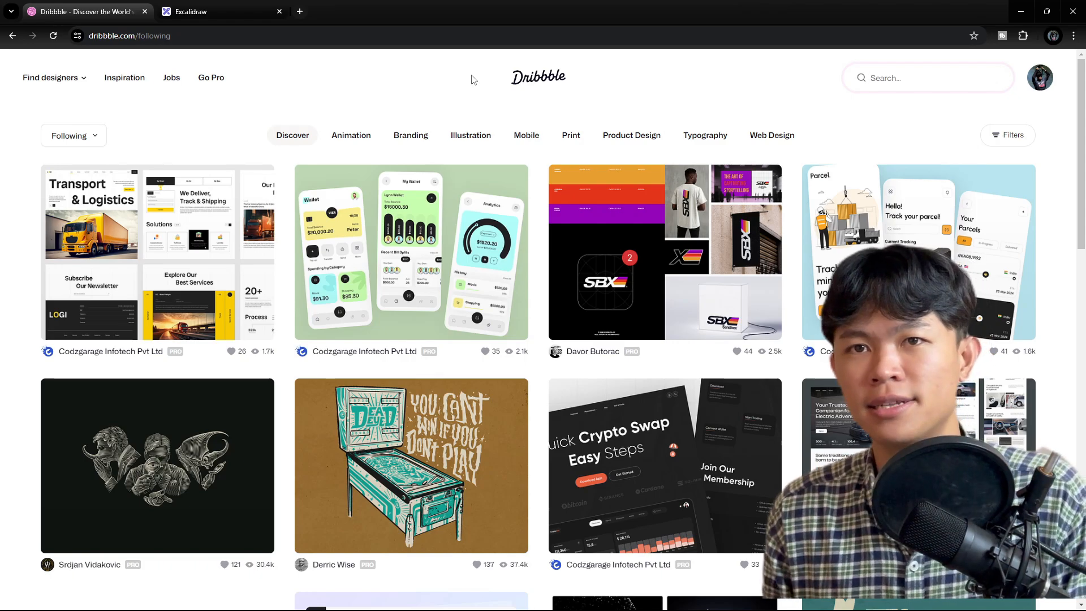
pyautogui.moveTo(314, 8)
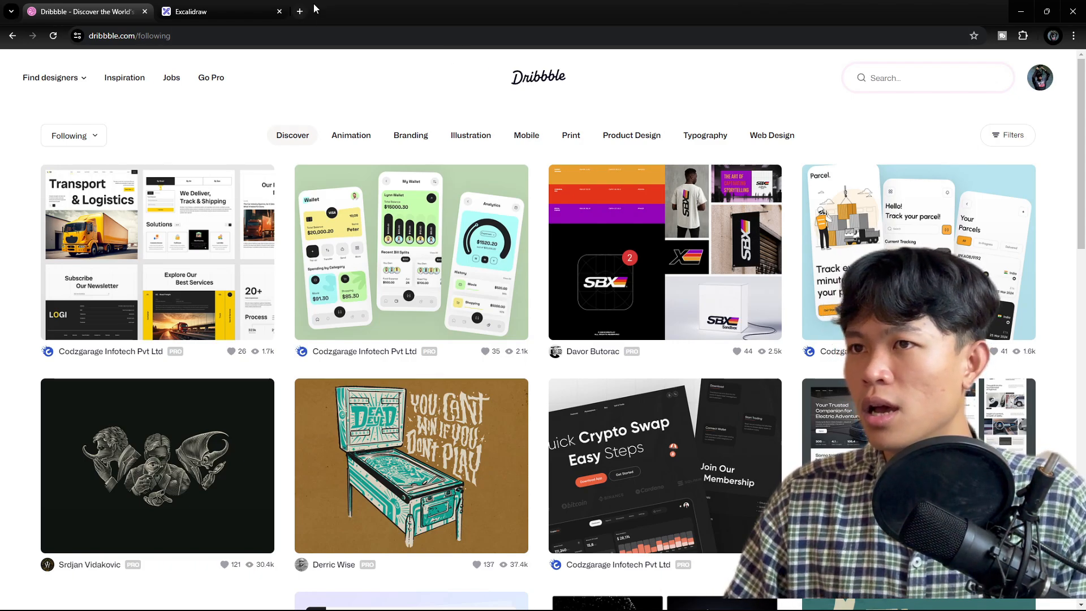
pyautogui.moveTo(207, 11)
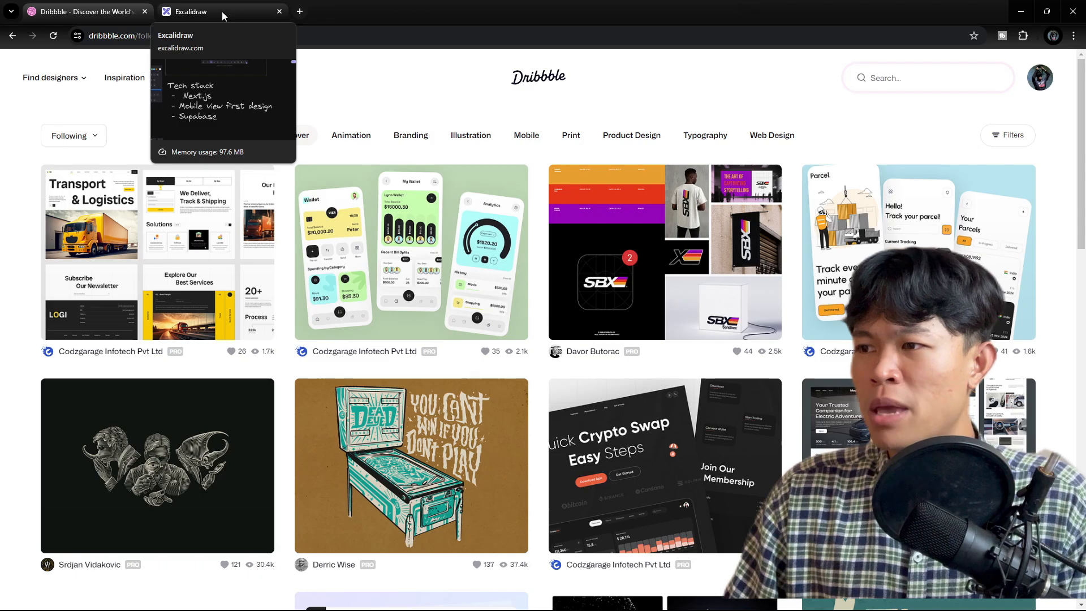
# Switch from the Dribbble tab back to the Excalidraw tab with the Tech stack notes.
pyautogui.click(221, 12)
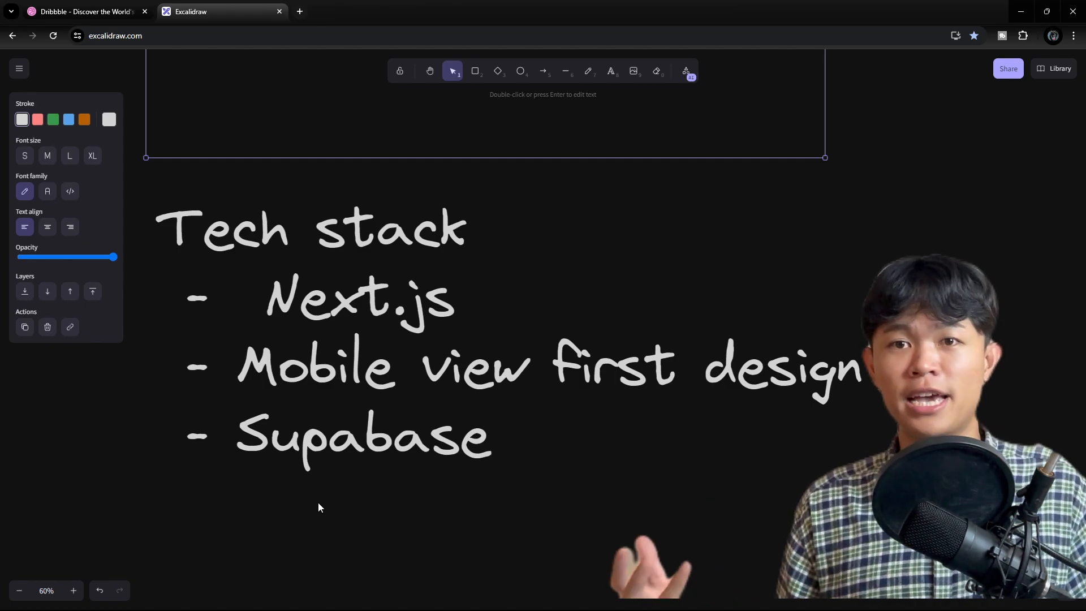
pyautogui.moveTo(260, 471)
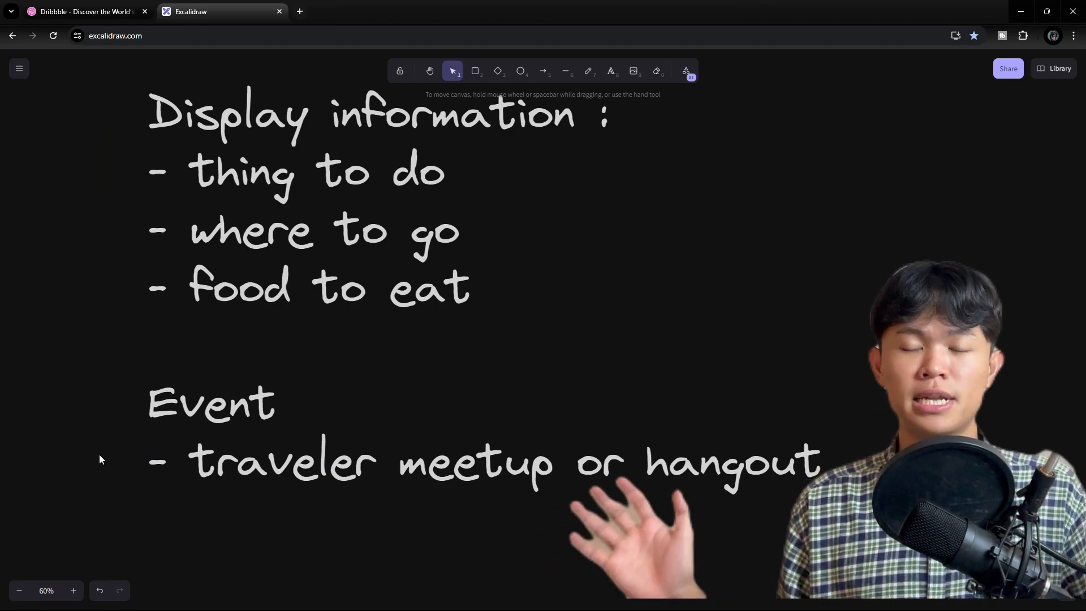
pyautogui.moveTo(206, 361)
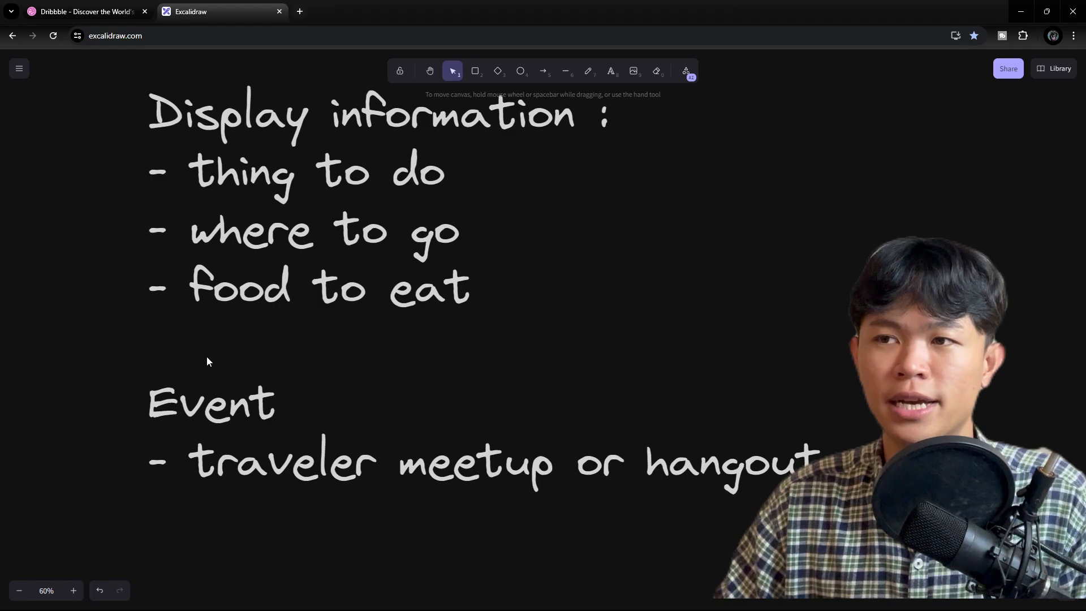